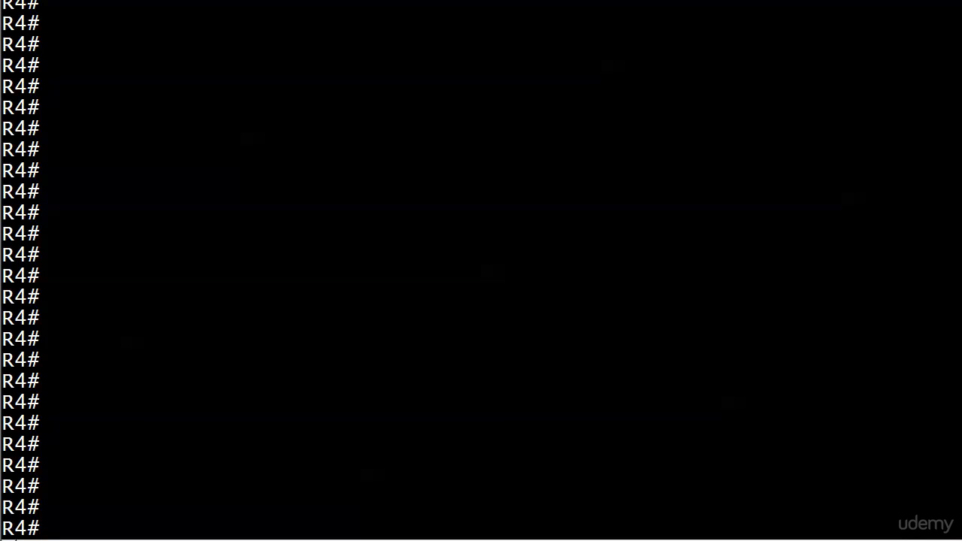
Step: Enter OSPF process 1 on R4 and page through the router configuration command help
{"action": "type", "text": "conf t"}
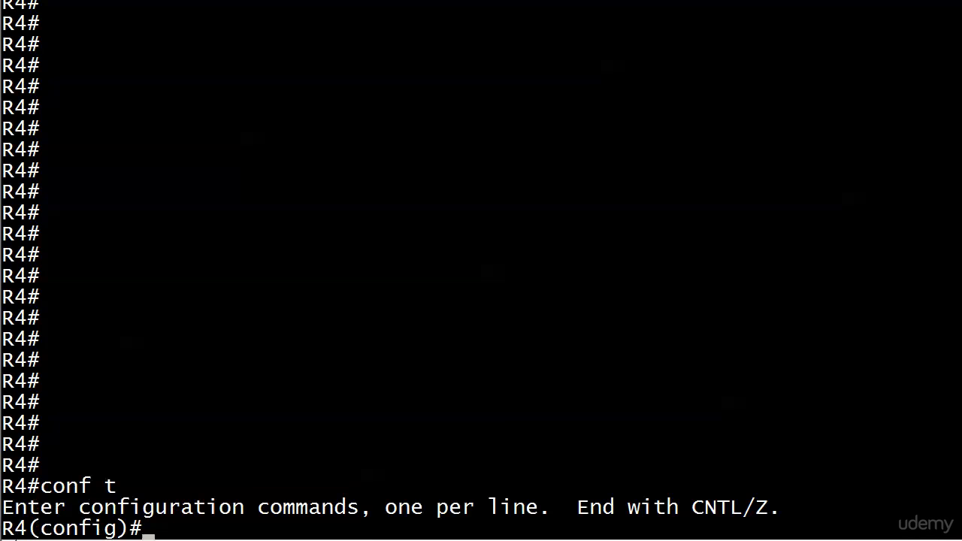
{"action": "type", "text": "router ospf 1"}
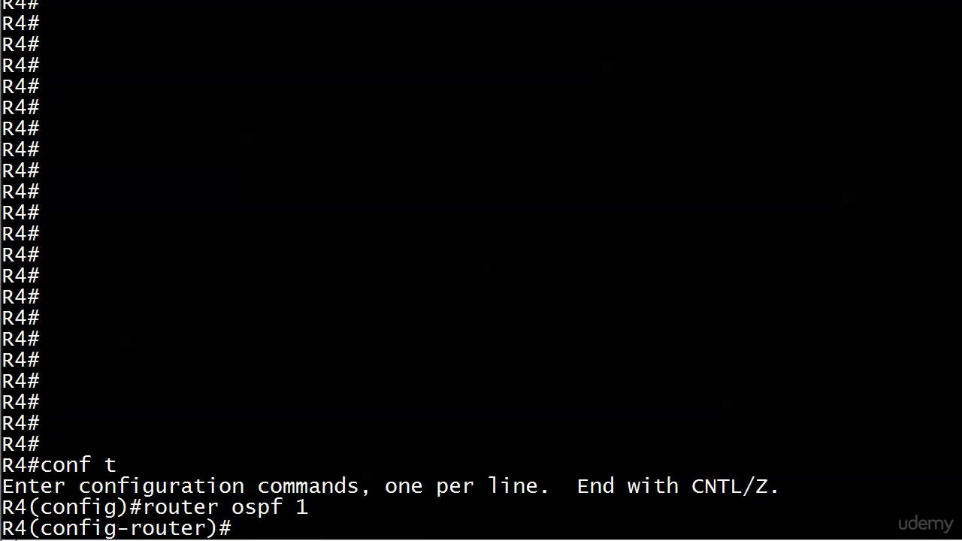
{"action": "type", "text": "?"}
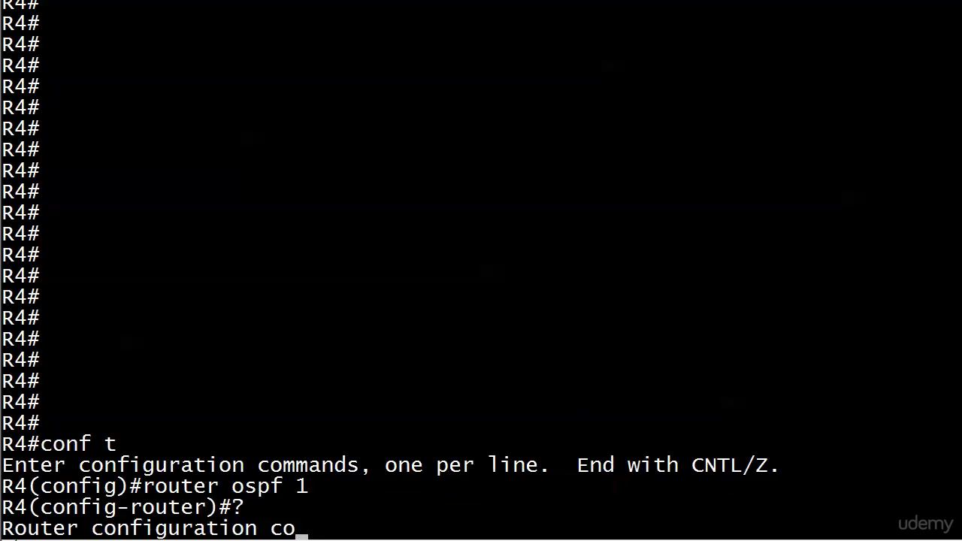
{"action": "key", "text": "enter"}
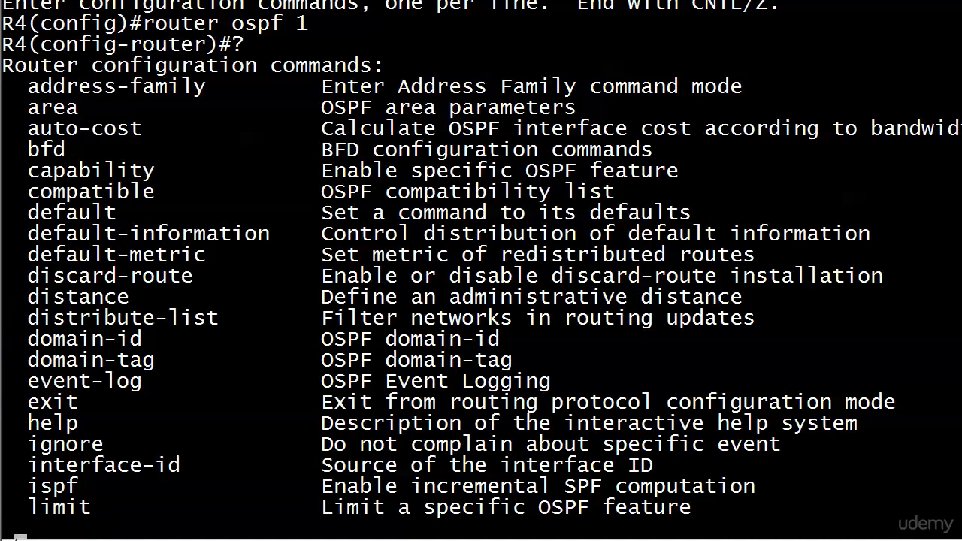
{"action": "scroll", "scroll_direction": "down", "scroll_amount": 3}
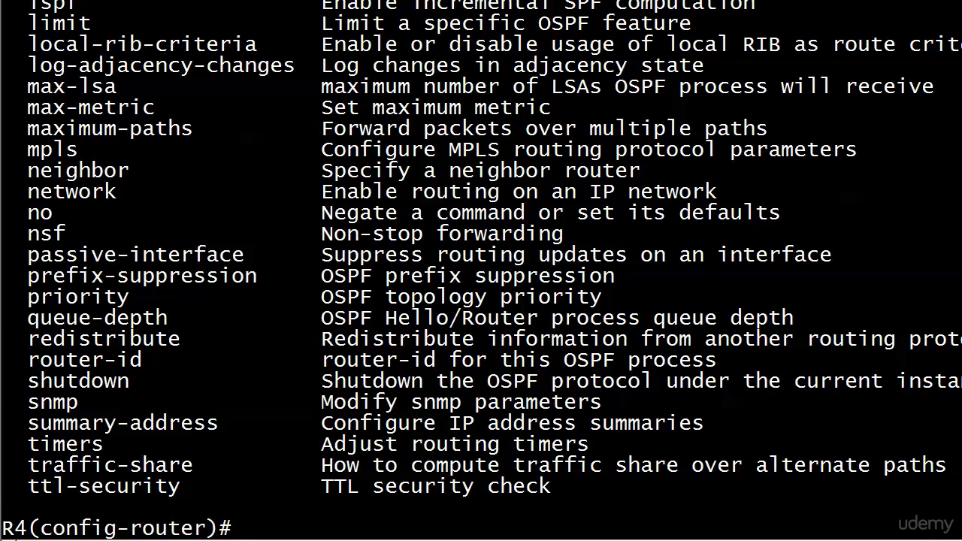
Step: Query 'area ?' to show decimal and dotted-IP area ID formats
{"action": "type", "text": "area"}
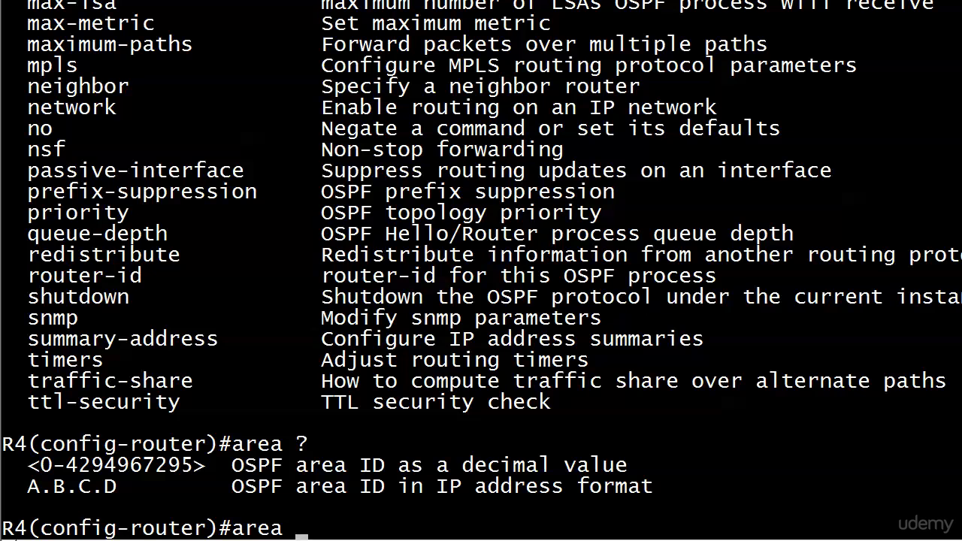
Step: List area 34 parameters and tab-complete the virtual-link keyword
{"action": "type", "text": "34 ?"}
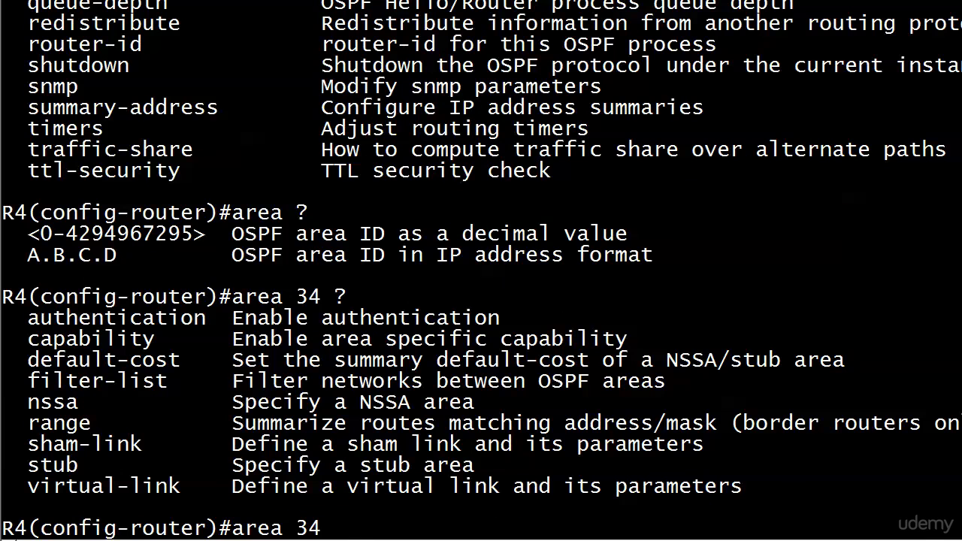
{"action": "type", "text": "v"}
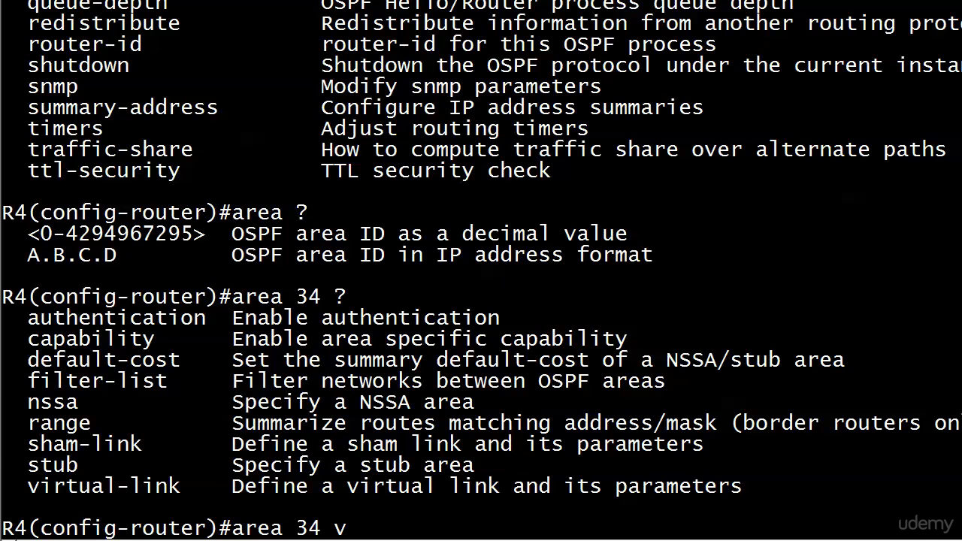
{"action": "key", "text": "Tab"}
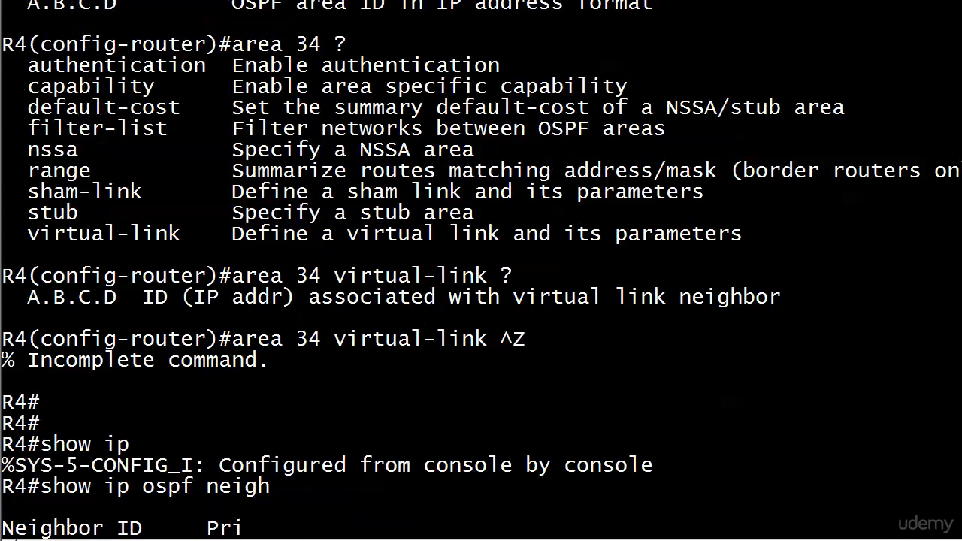
Step: Check R4's neighbor 3.3.3.3 is FULL/DR, then re-enter OSPF 1 configuration
{"action": "scroll", "scroll_direction": "down", "scroll_amount": 3}
{"action": "type", "text": "area 34 virtual-link"}
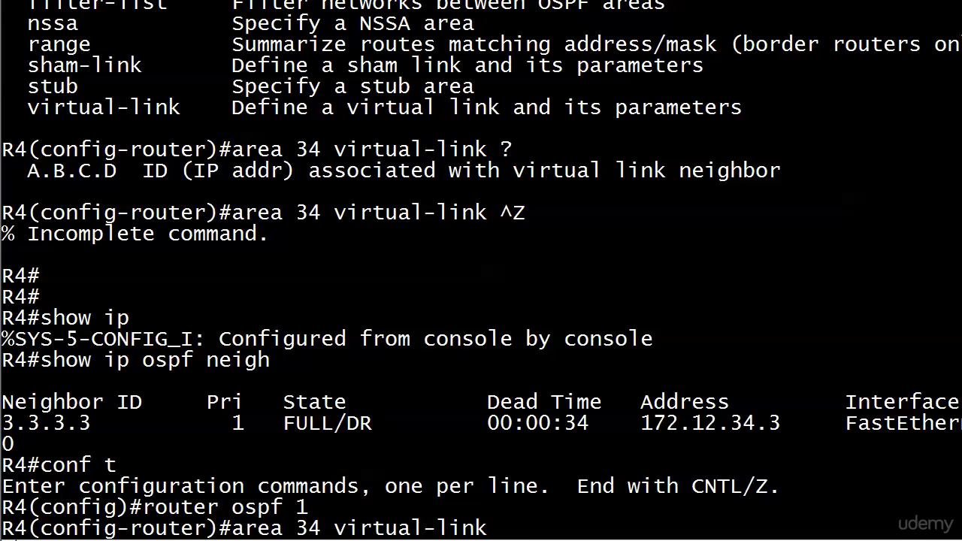
Step: Add area 34 virtual-link 3.3.3.3 on R4 and leave configuration mode
{"action": "type", "text": "3.3.3.3 ?"}
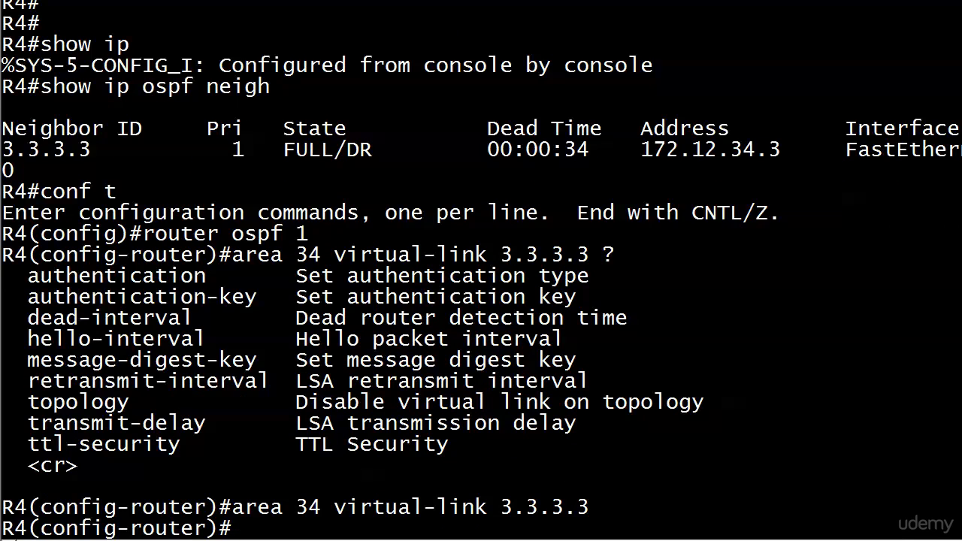
{"action": "key", "text": "ctrl+z"}
{"action": "type", "text": "wr"}
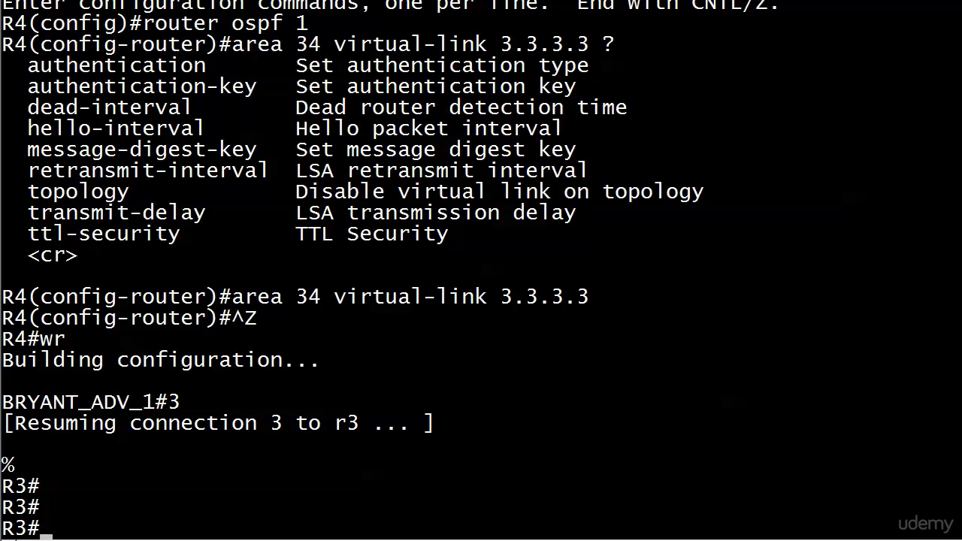
Step: Watch R3 log mismatched-area virtual-link errors from 172.12.34.4
{"action": "scroll", "scroll_direction": "down", "scroll_amount": 3}
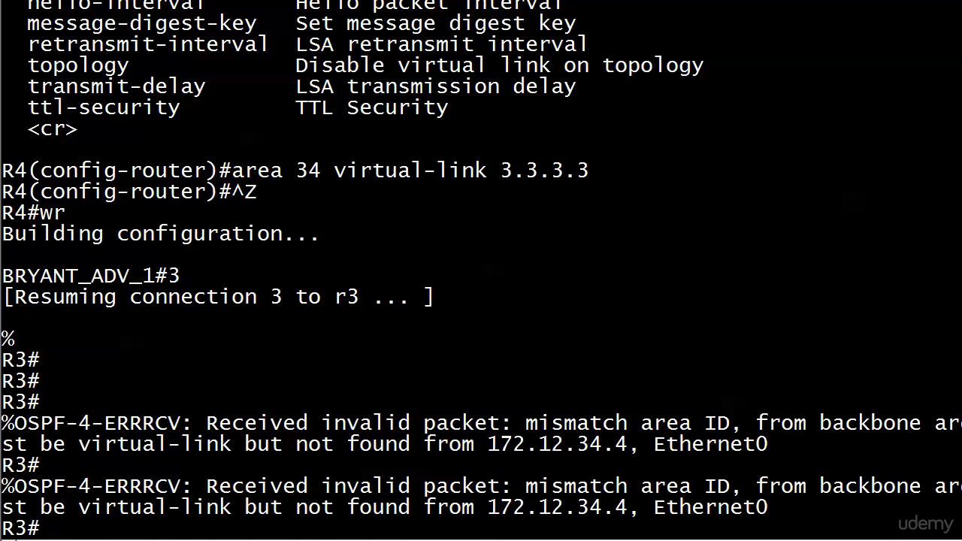
{"action": "scroll", "scroll_direction": "down", "scroll_amount": 3}
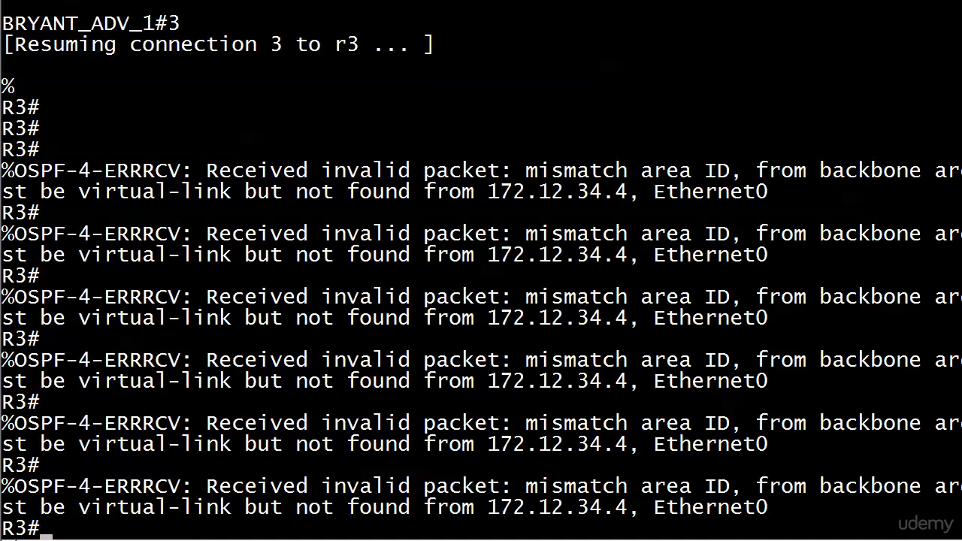
Step: Add area 34 virtual-link 4.4.4.4 in R3's OSPF 1 and leave configuration mode
{"action": "type", "text": "conf t"}
{"action": "type", "text": "area"}
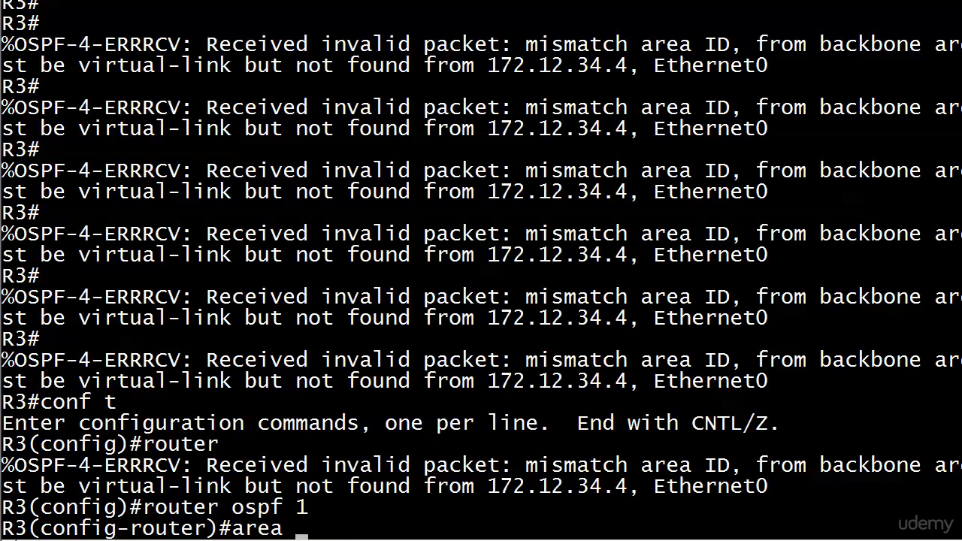
{"action": "type", "text": "34 vir"}
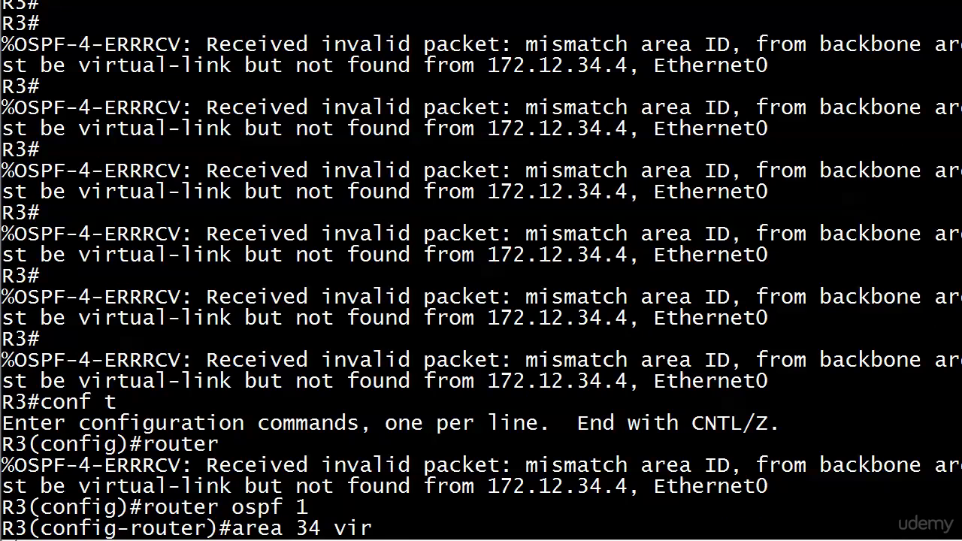
{"action": "type", "text": "4.4.4.4"}
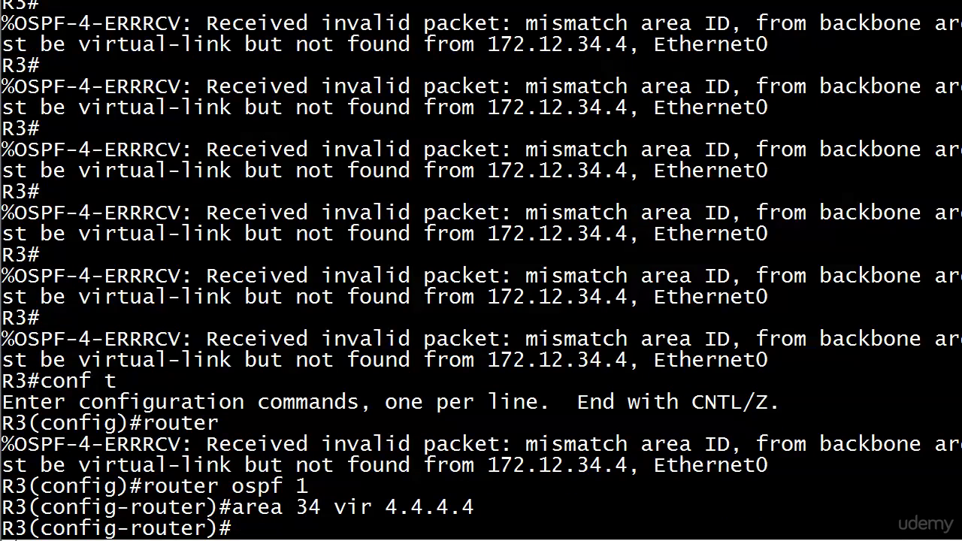
{"action": "key", "text": "ctrl+z"}
{"action": "type", "text": "4"}
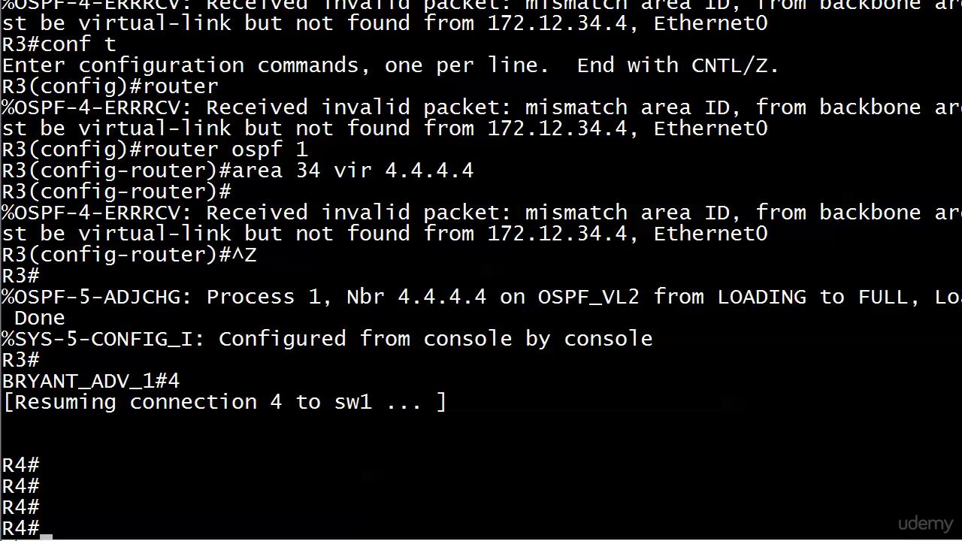
Step: Run show ip ospf neighbor and show ip ospf interface on R4 to check OSPF_VL2
{"action": "type", "text": "show ip ospf neigh"}
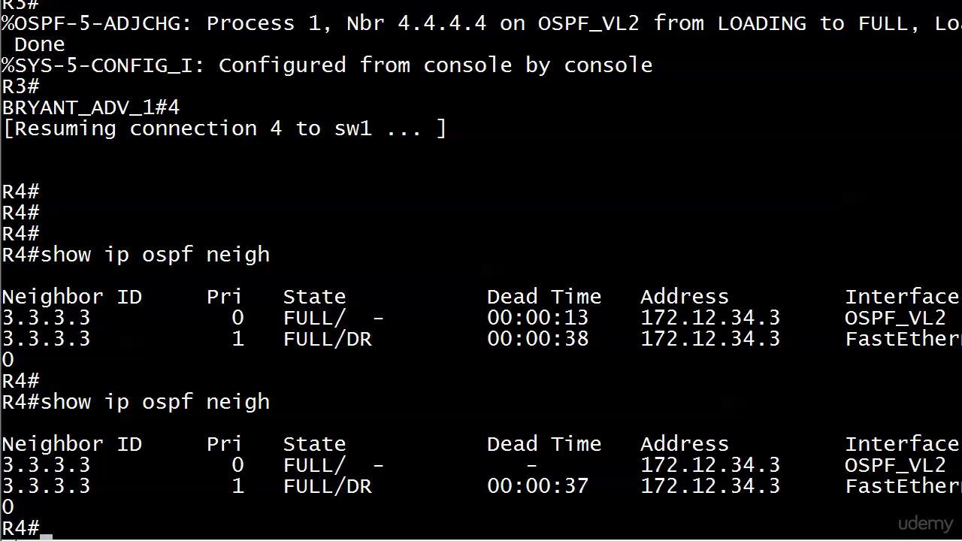
{"action": "type", "text": "show ip ospf int"}
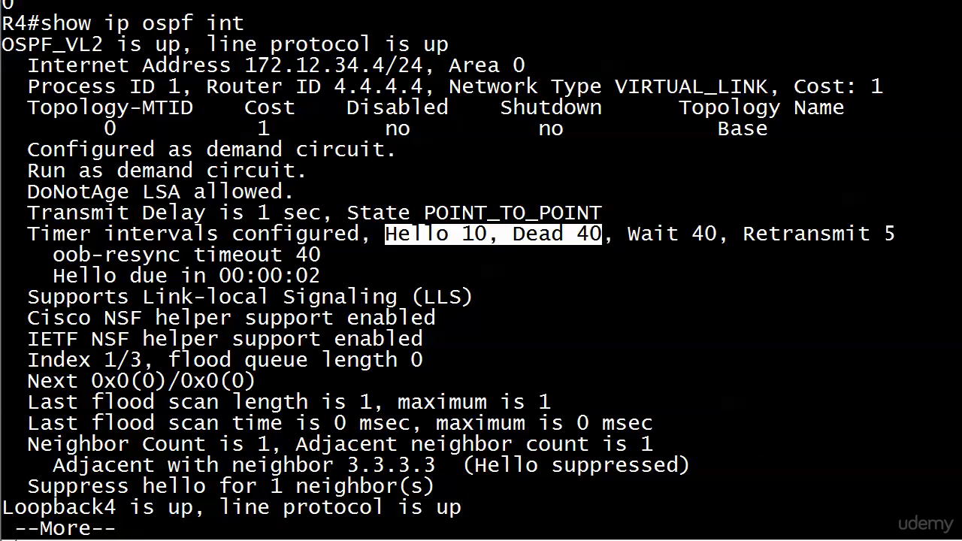
Step: Finish R4's interface output, then run show ip route ospf on R3
{"action": "key", "text": "space"}
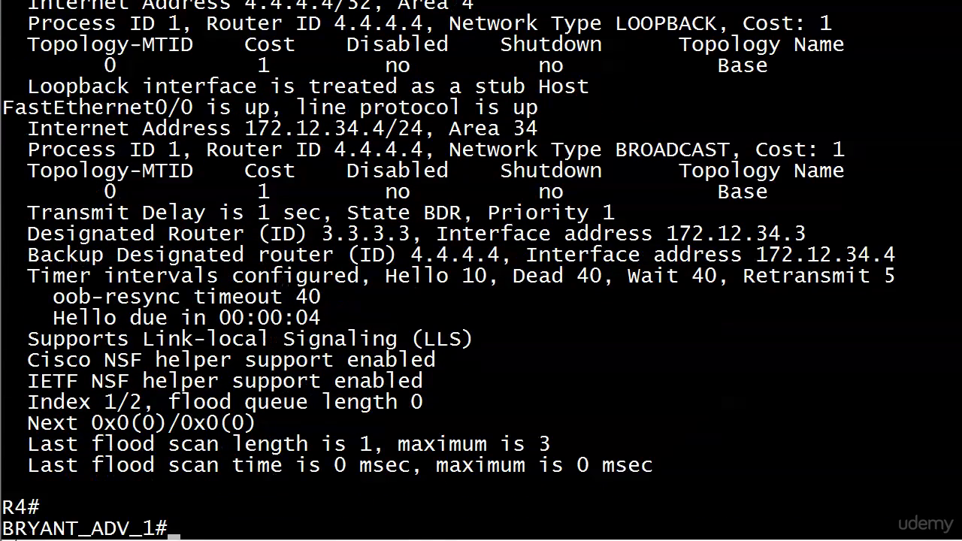
{"action": "type", "text": "show ip route ospf"}
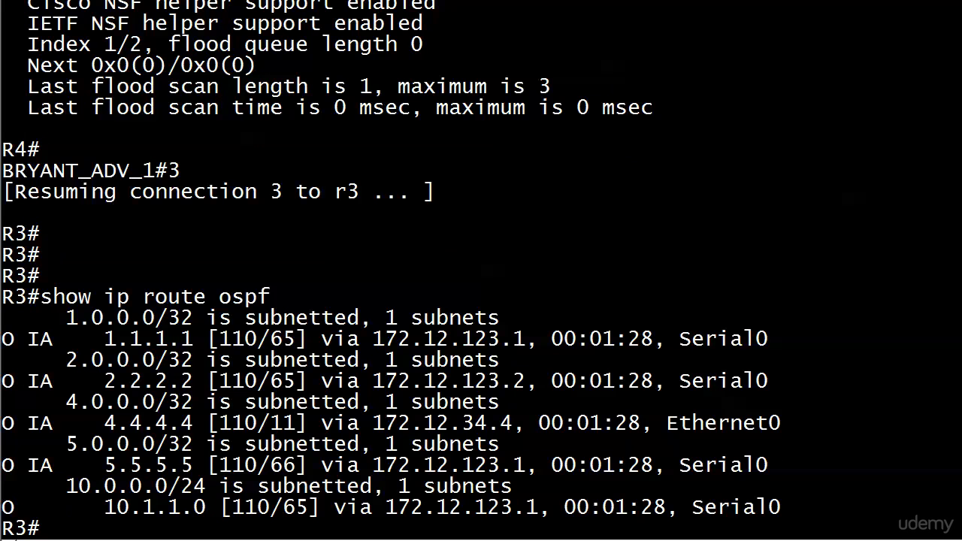
Step: Ping 4.4.4.4 from R3, getting 5/5 replies
{"action": "type", "text": "ping 4.4.4.4"}
{"action": "type", "text": "show"}
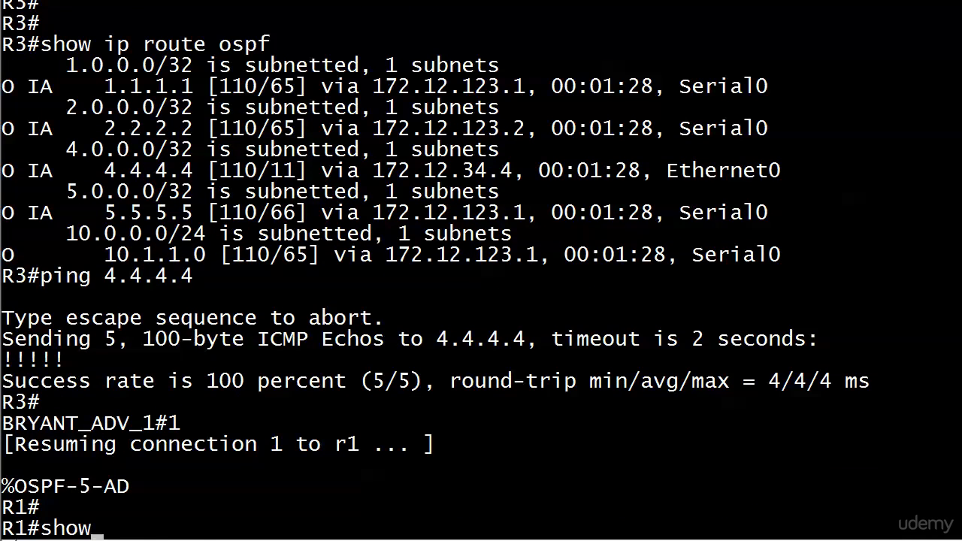
Step: Check R1's OSPF routes to 4.4.4.4, then view R5's routing table
{"action": "type", "text": "ip route ospf"}
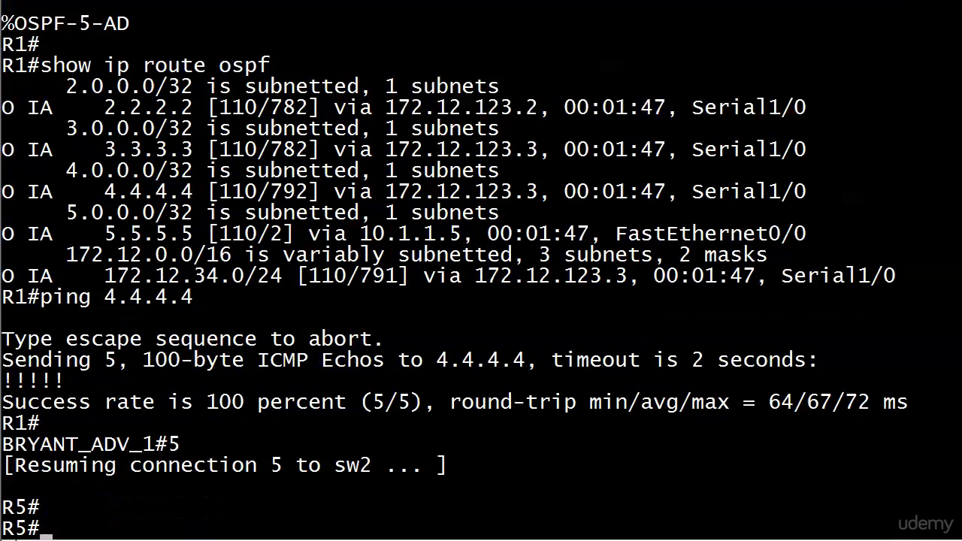
{"action": "type", "text": "show ip route"}
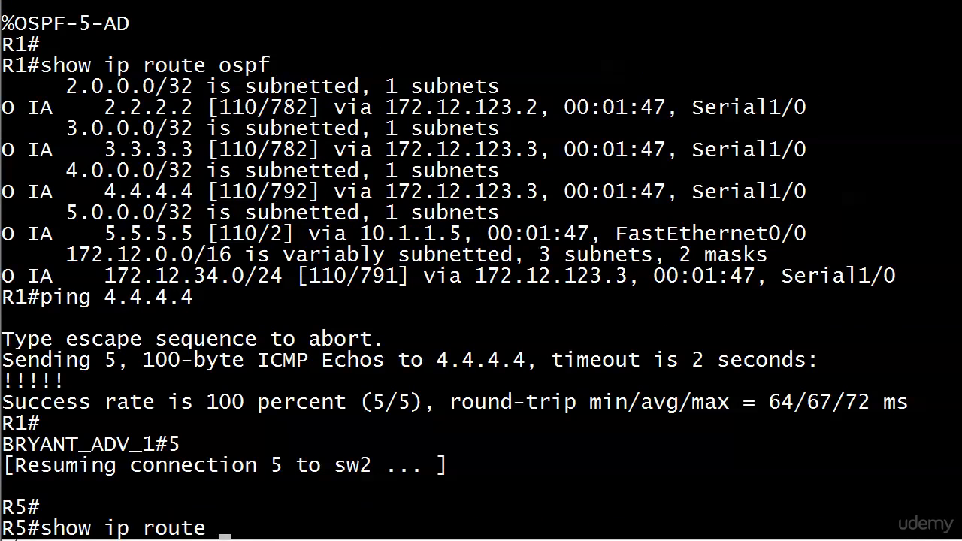